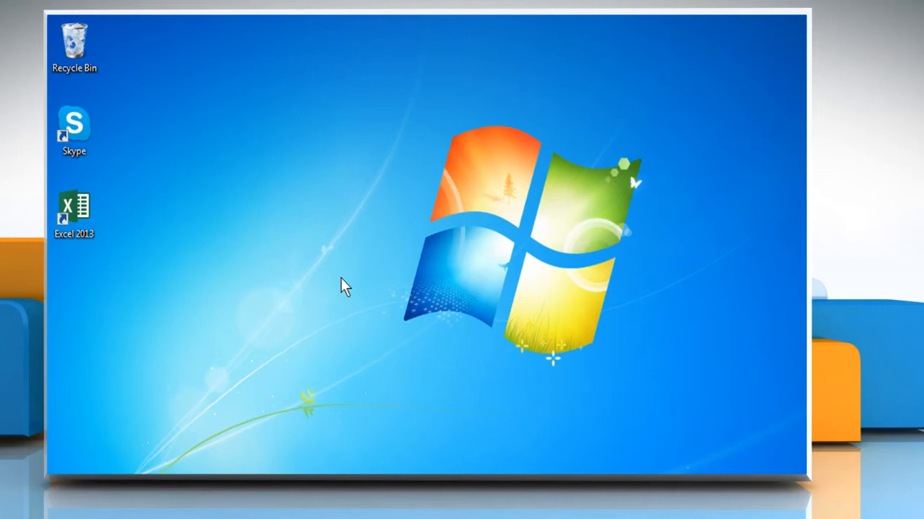
mouse_move(202, 245)
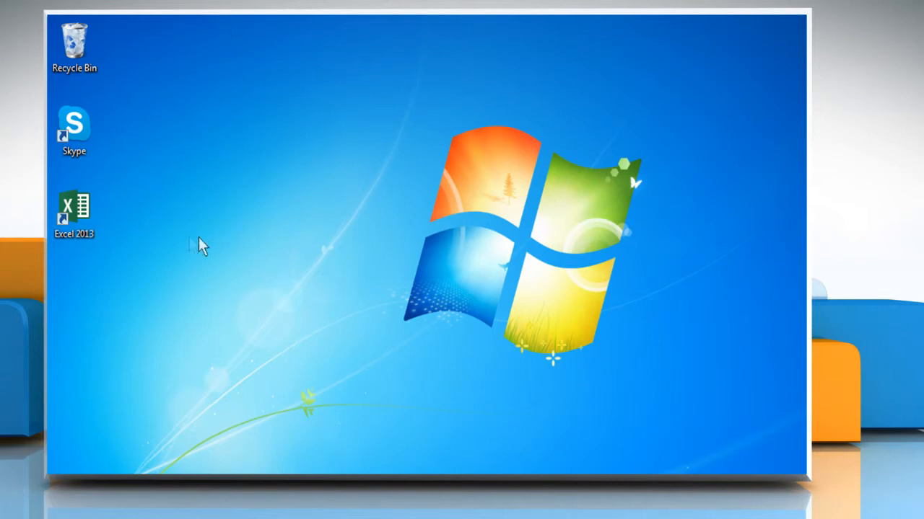
- Launch Excel 2013 from its desktop shortcut's right-click menu
right_click(74, 209)
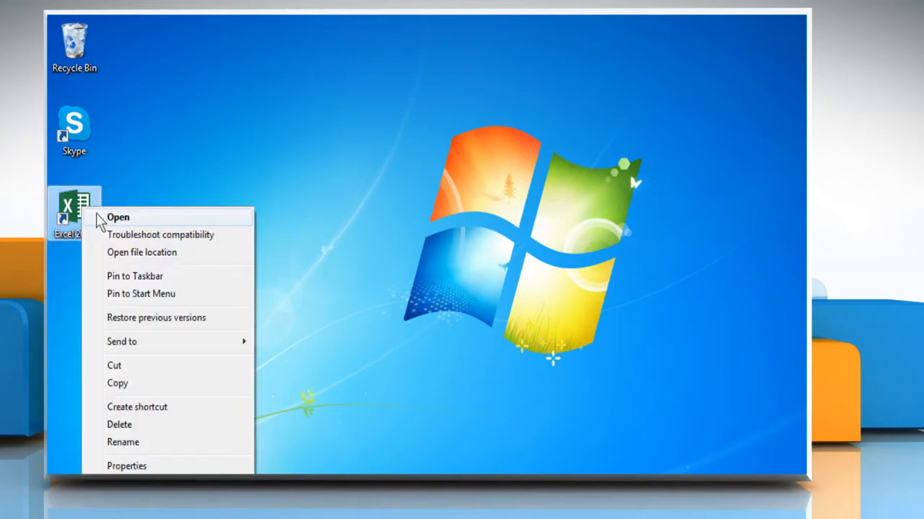
left_click(118, 217)
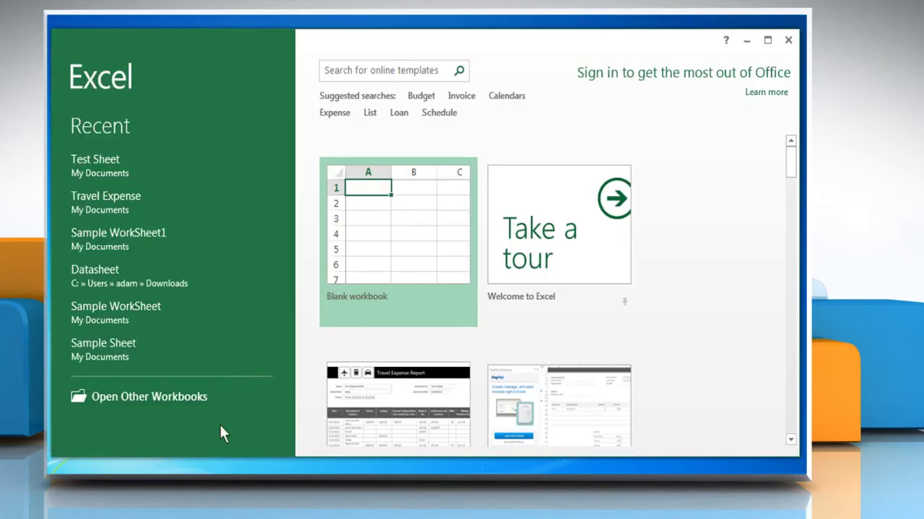
mouse_move(108, 166)
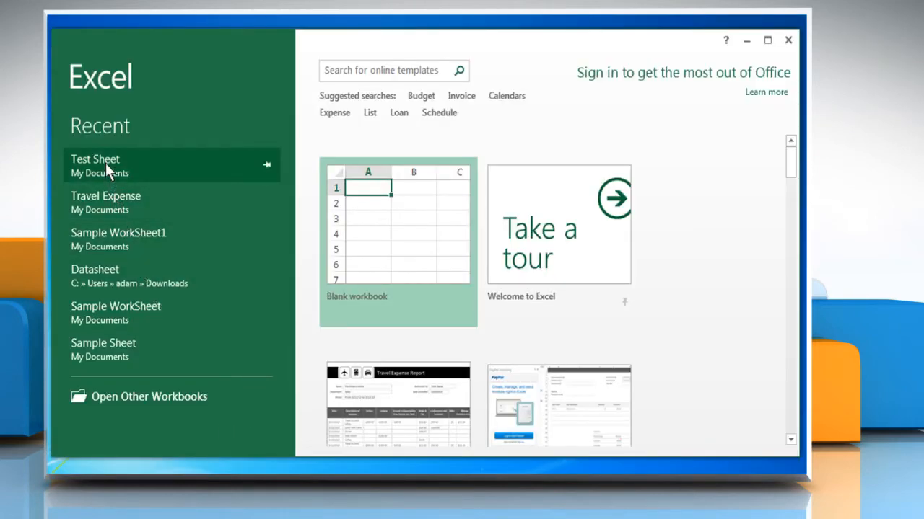
- Open the recent Test Sheet workbook and select cell B2
left_click(94, 159)
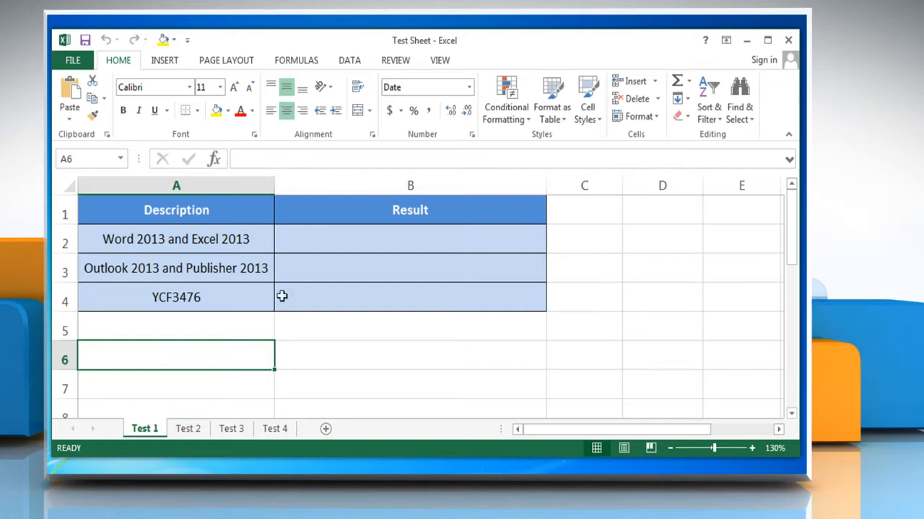
left_click(404, 239)
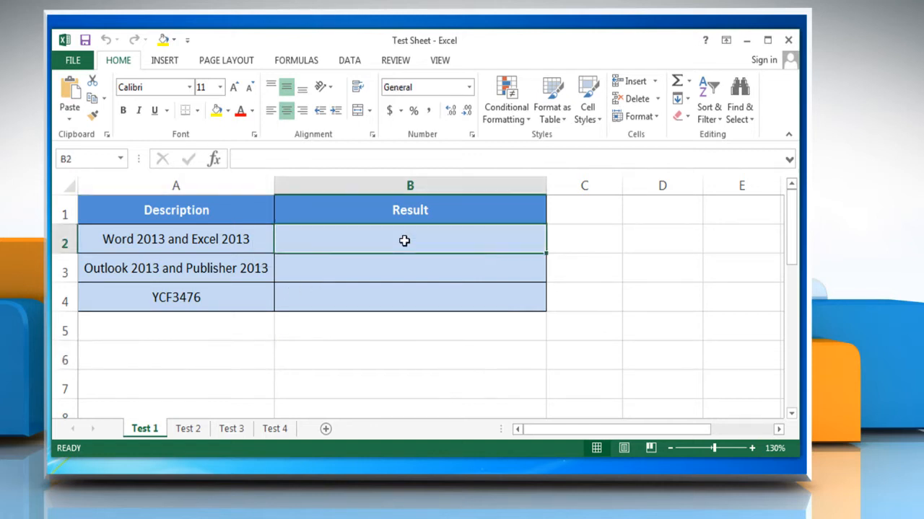
mouse_move(404, 279)
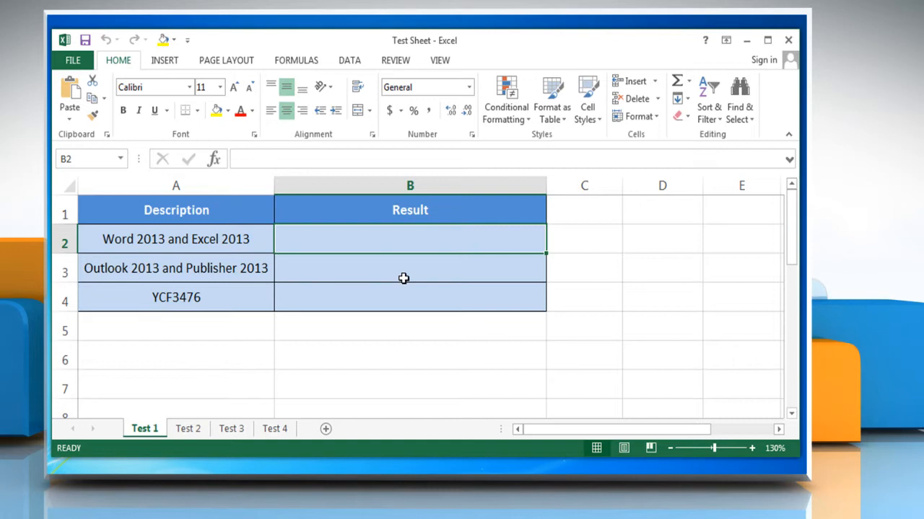
- Enter =SUBSTITUTE(A2,"2013","2010") in B2 to show 'Word 2010 and Excel 2010'
type("=")
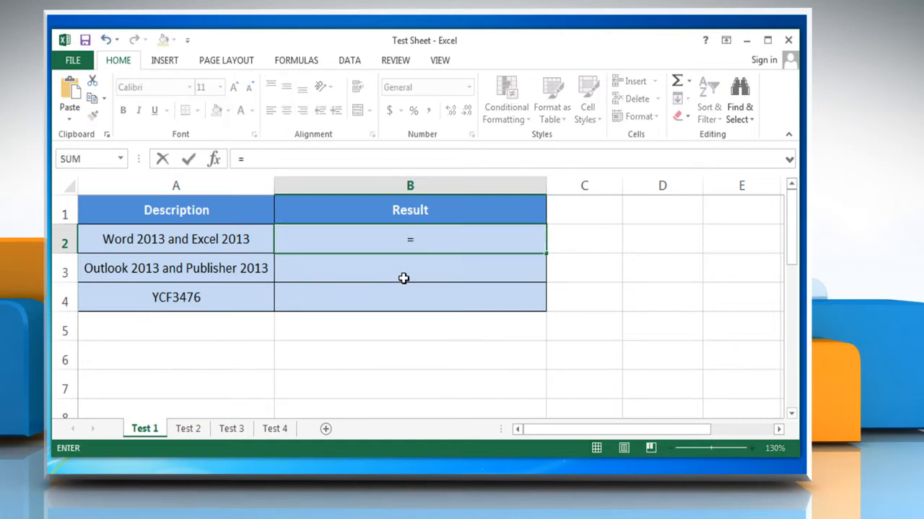
type("SUBSTITUTE(A2")
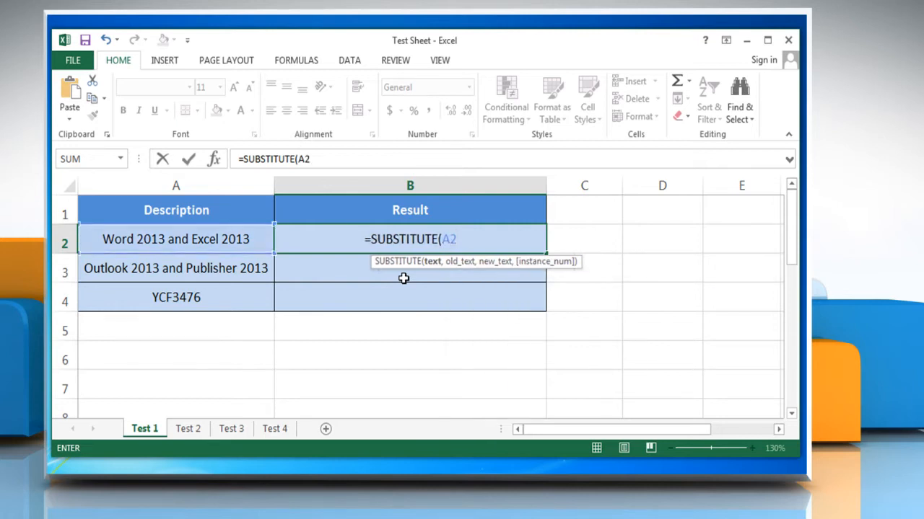
type(",\"2")
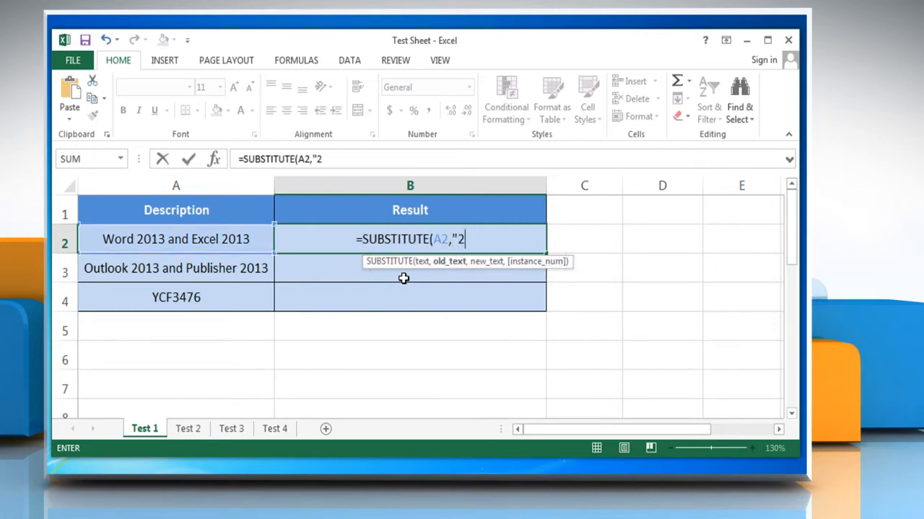
type("013")
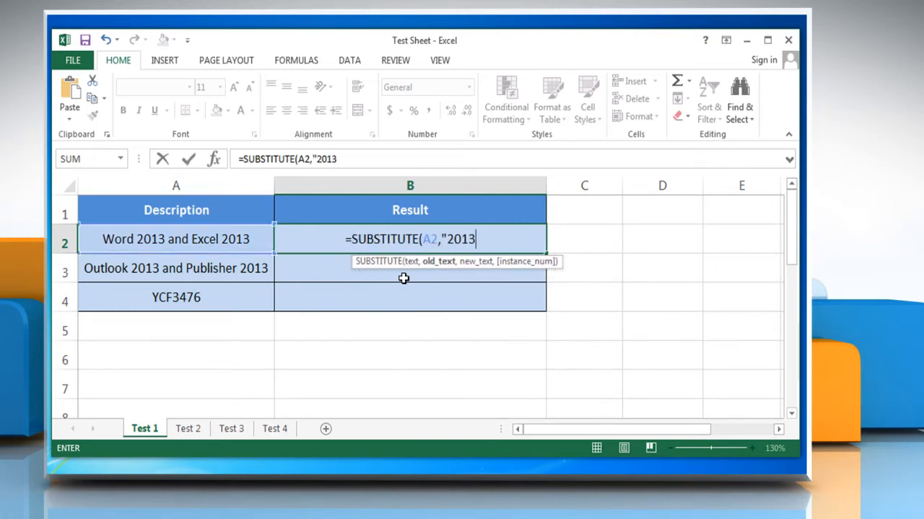
type("\",")
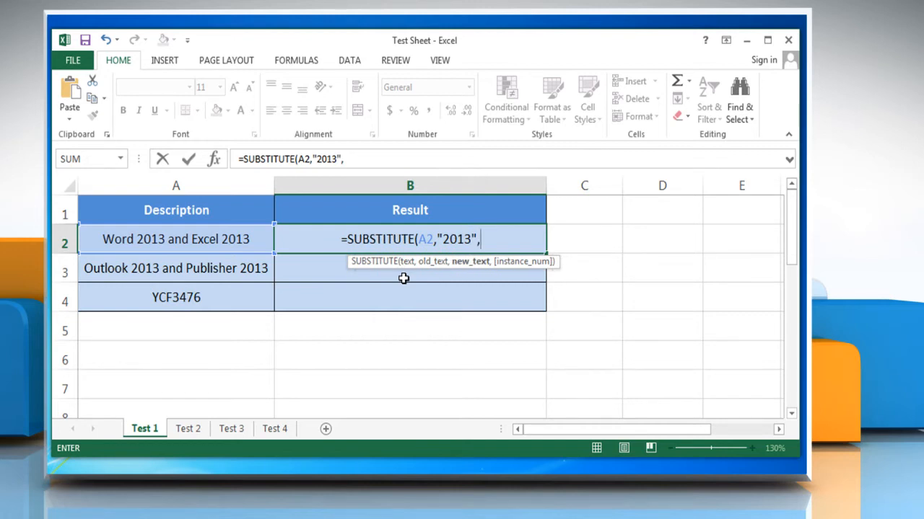
type("\"")
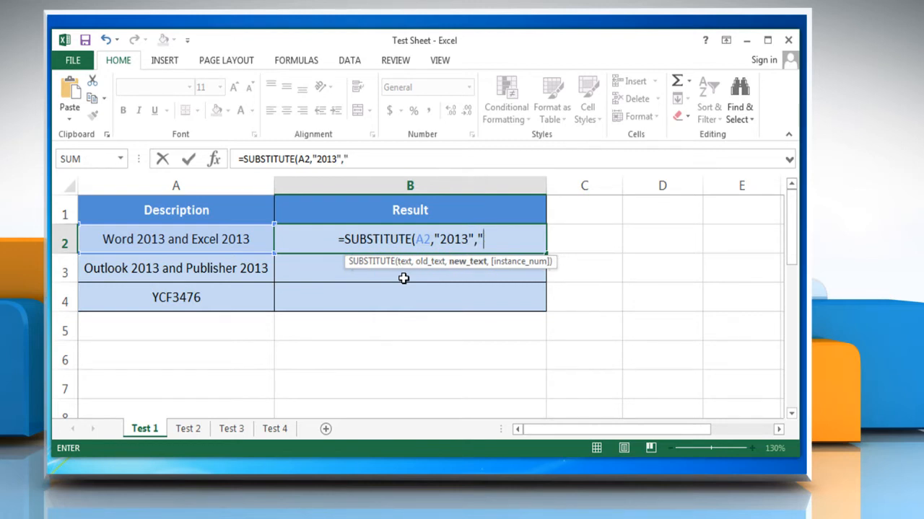
type("2010")
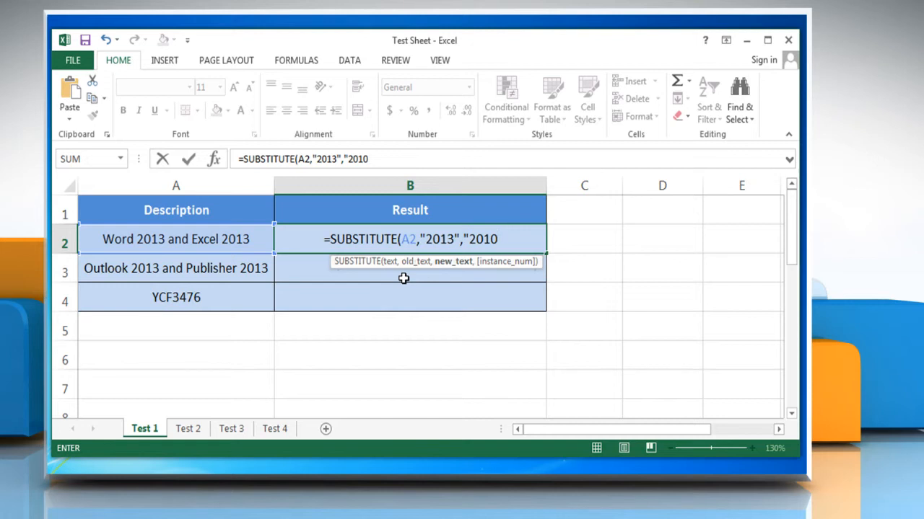
type("0")
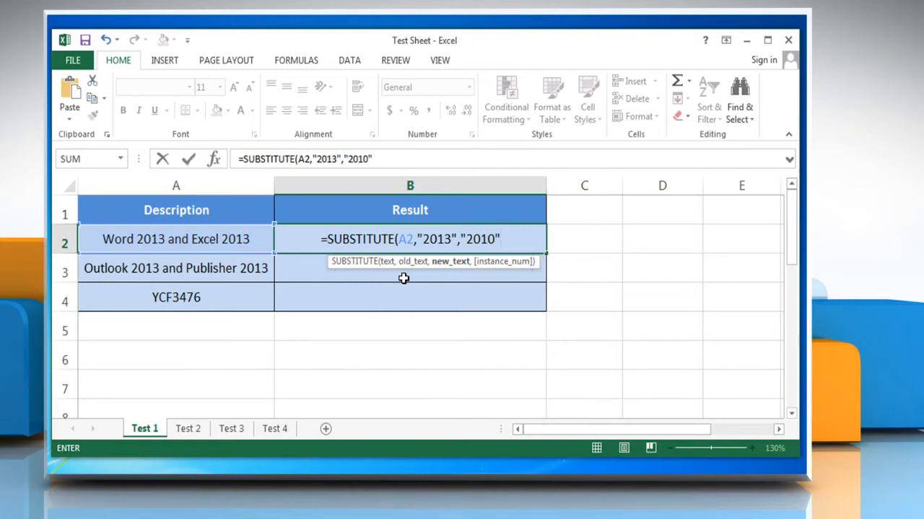
type(")")
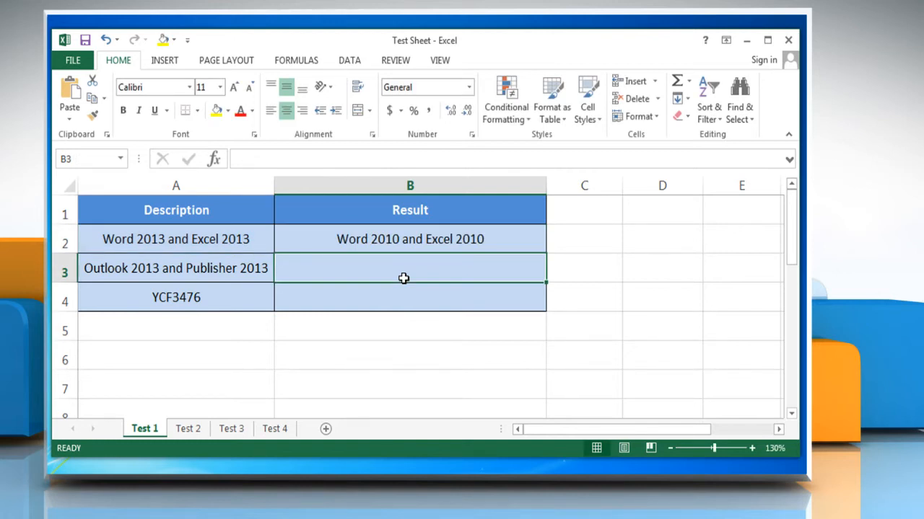
mouse_move(433, 269)
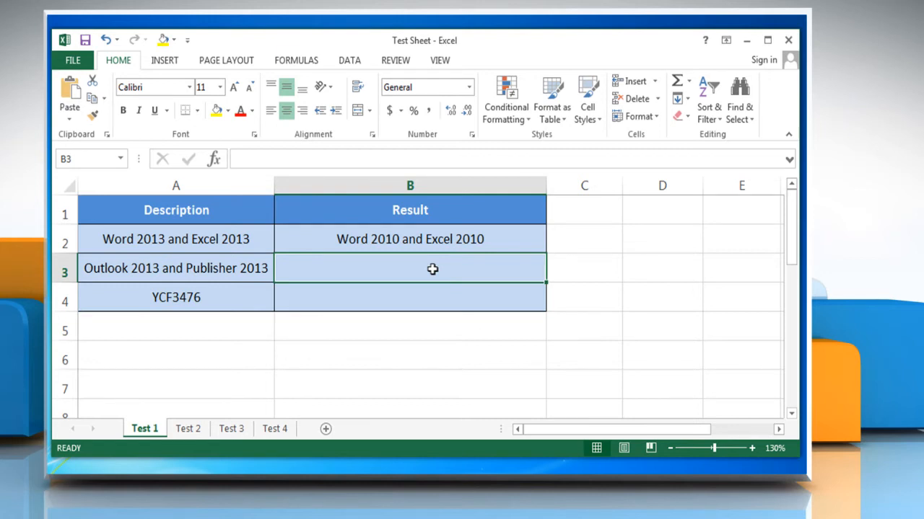
- Enter =SUBSTITUTE(A3,"2013","2010",2) in B3, replacing only the second 2013
type("=SUBSTITUTE")
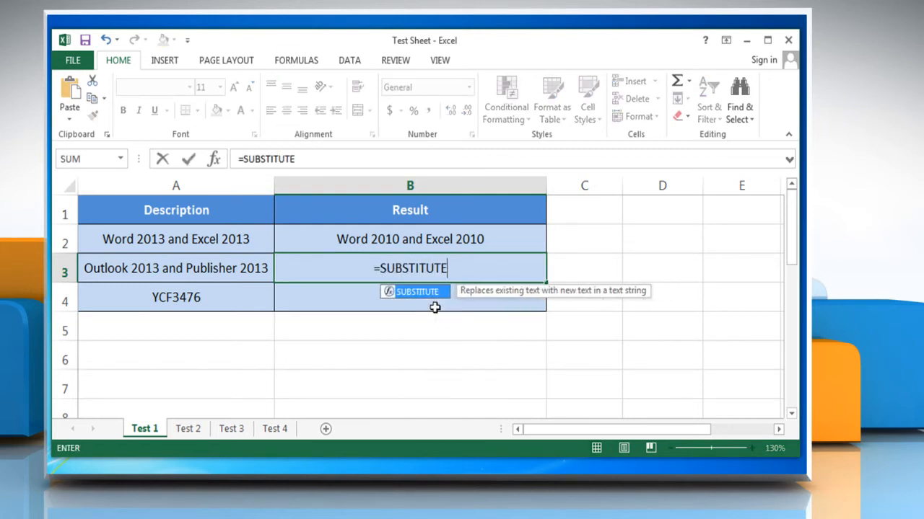
type("(A")
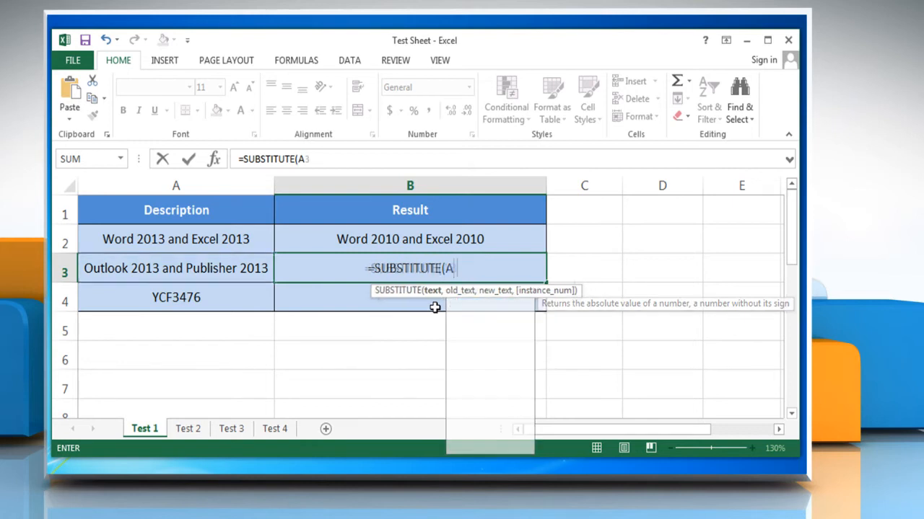
type("3,\"")
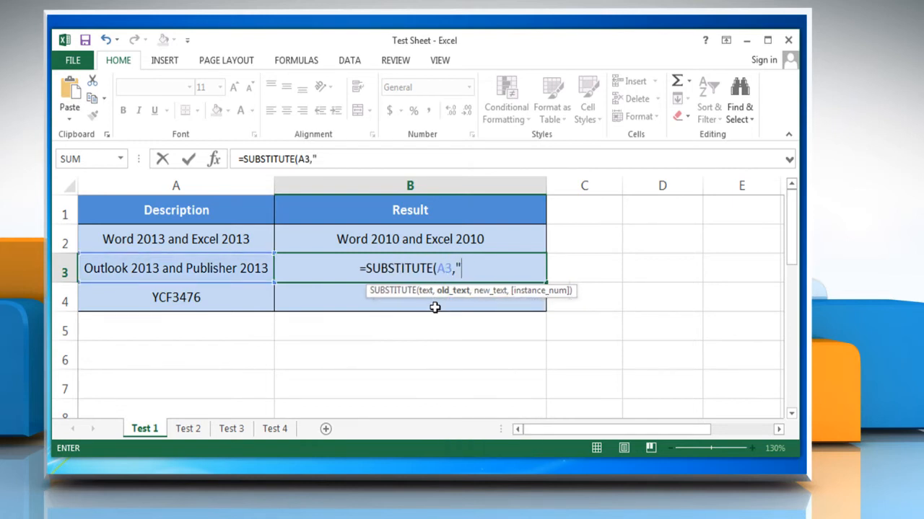
type("2013")
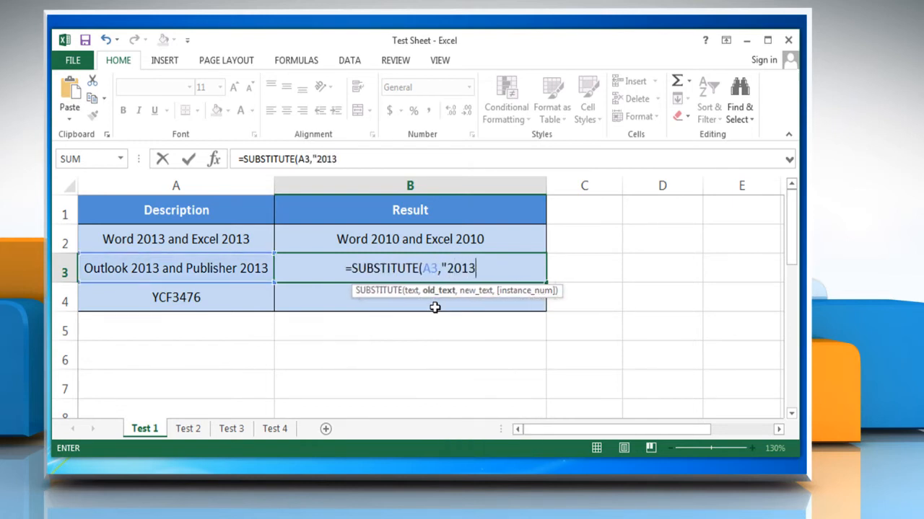
type("\"")
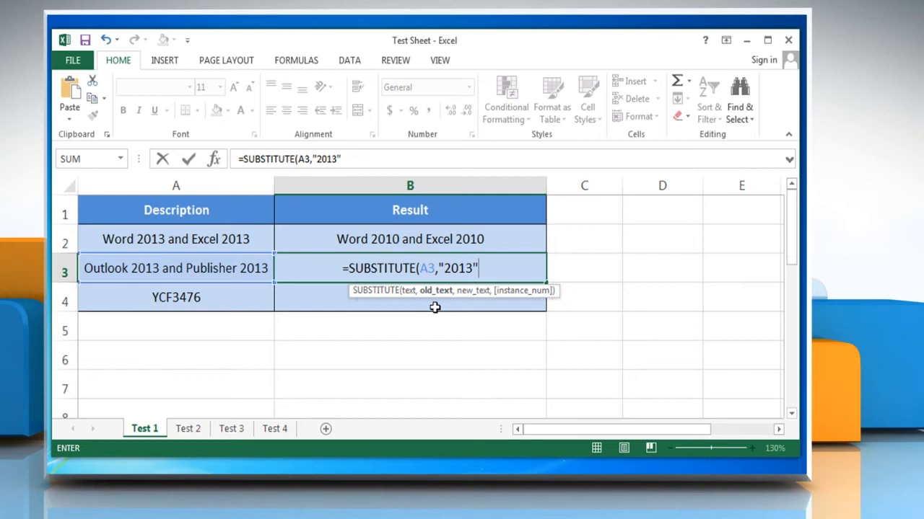
type(",\"2")
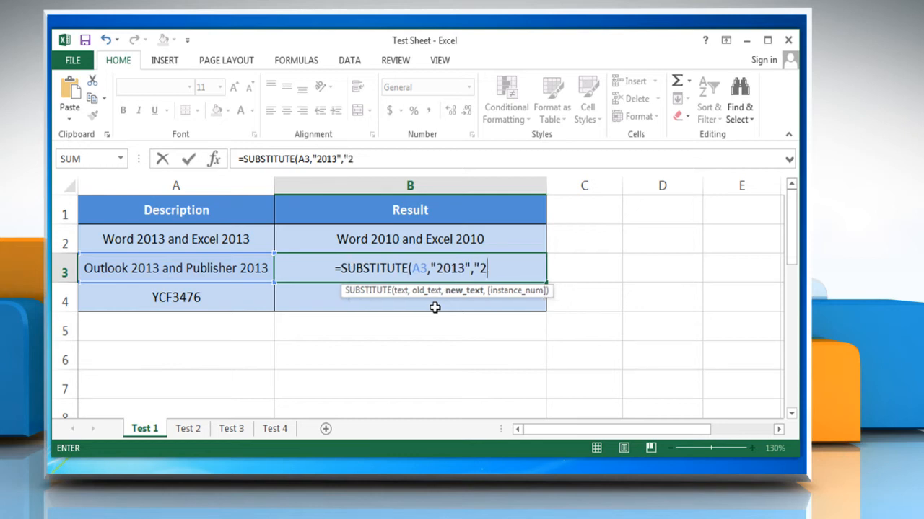
type("010")
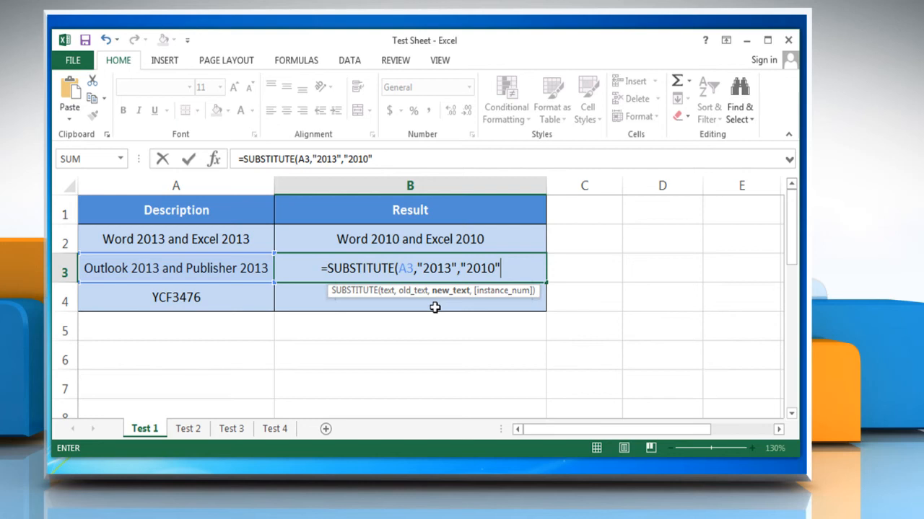
type(",")
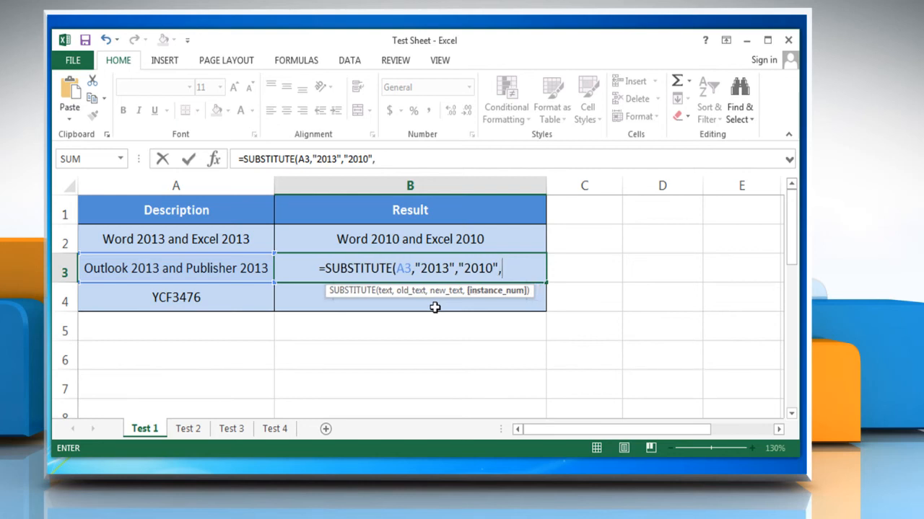
type("2")
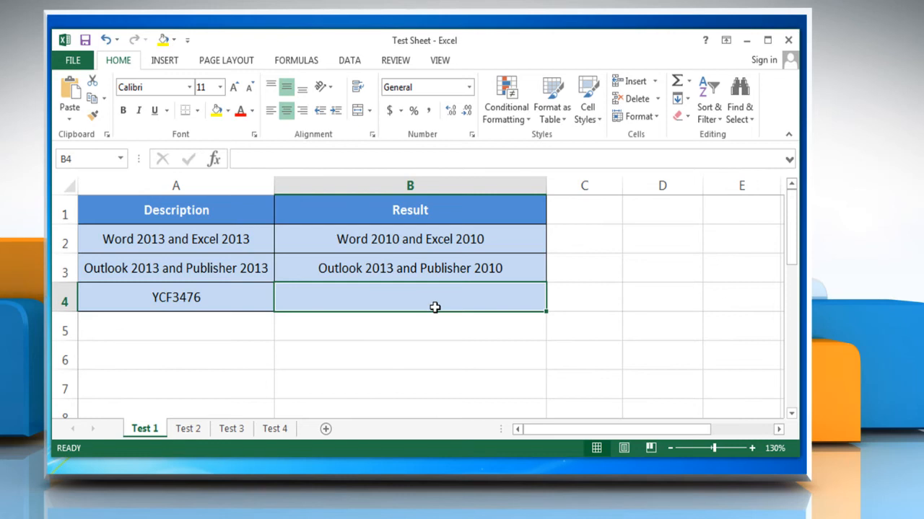
mouse_move(433, 327)
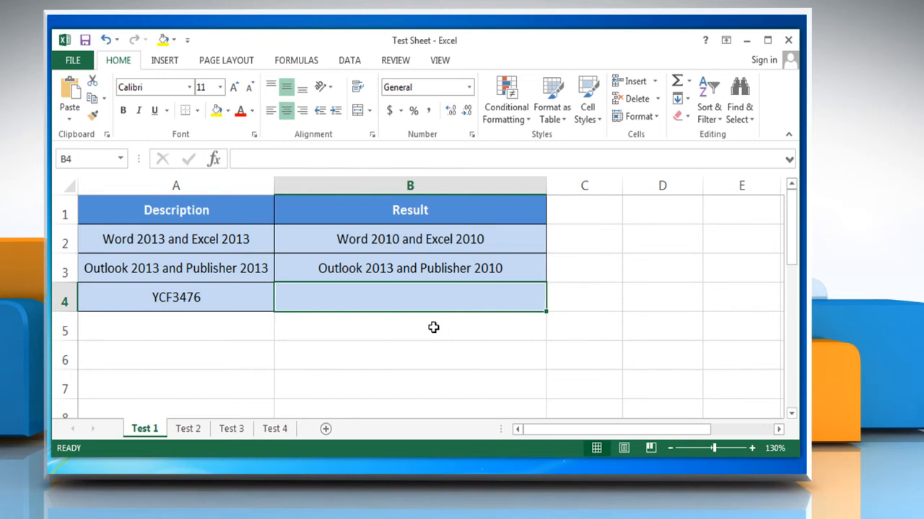
- Enter =REPLACE(A4,1,3,"P") in B4 to turn YCF3476 into P3476
type("=")
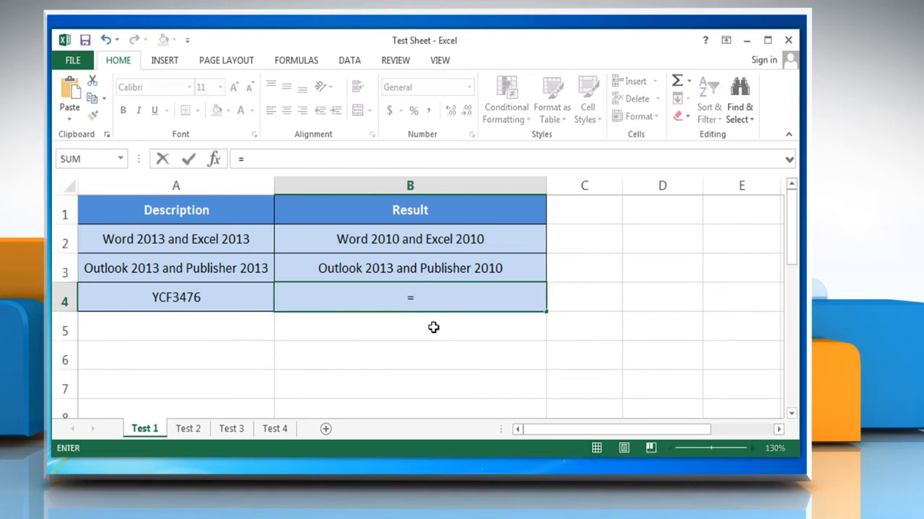
type("REPLACE(A4")
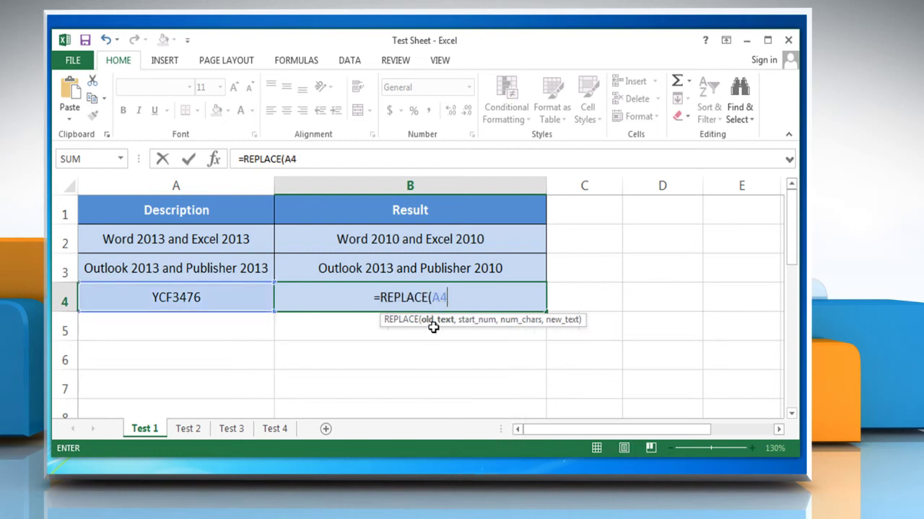
type(",1")
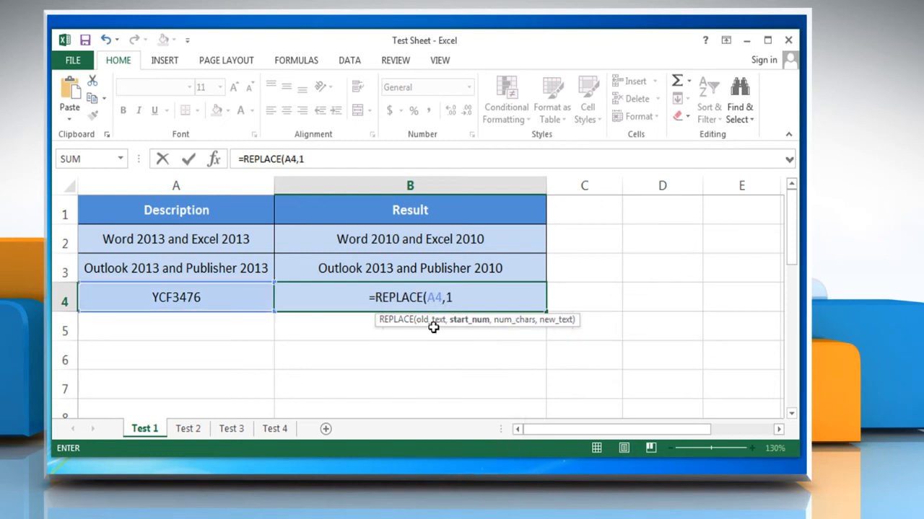
type(",3")
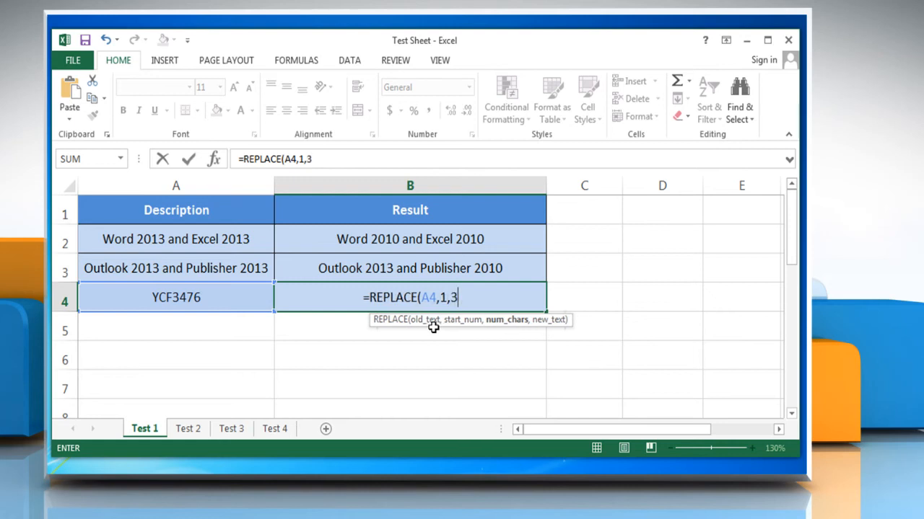
type(",")
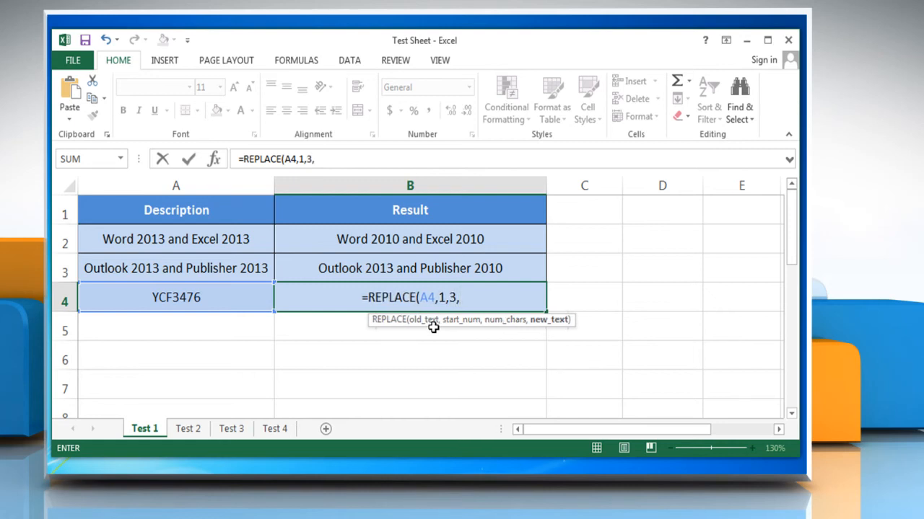
type("\"")
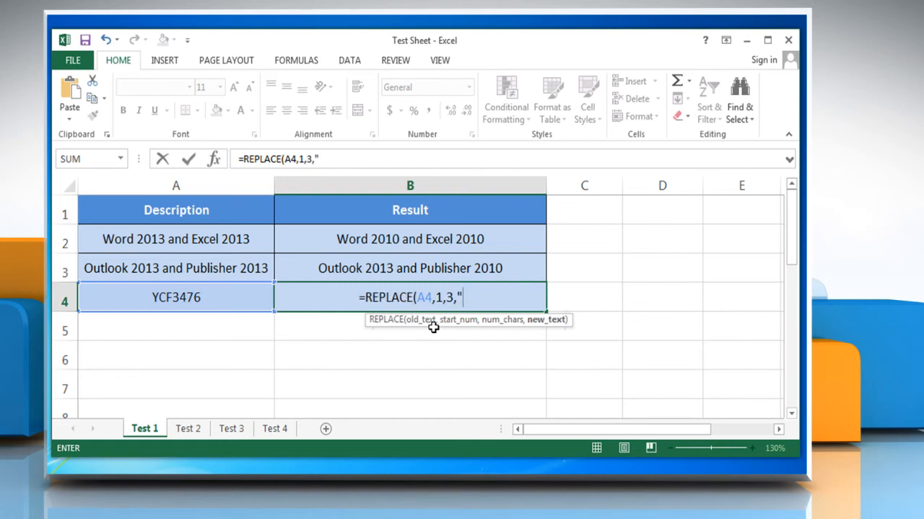
type("P")
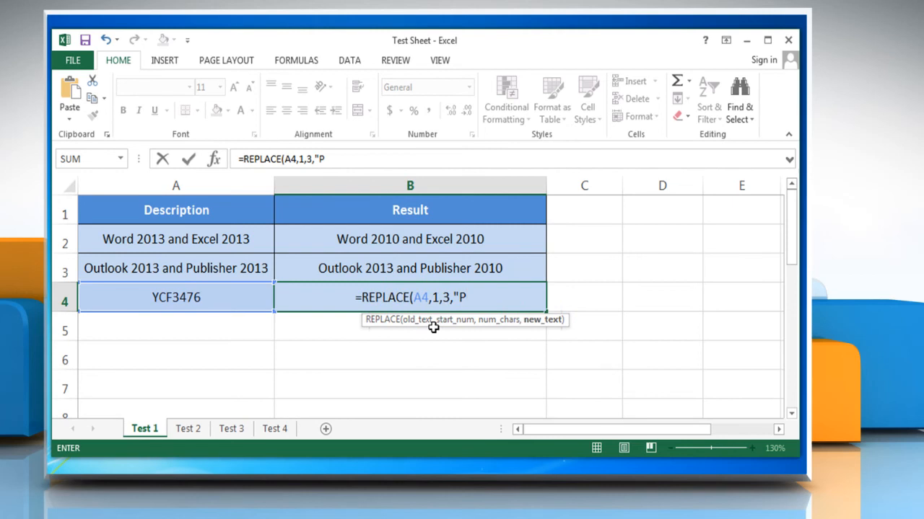
type("\")")
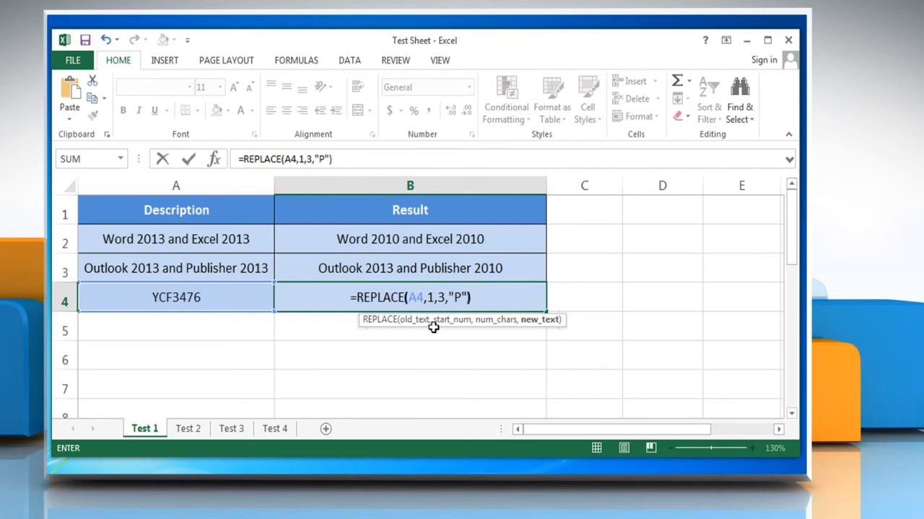
key("Return")
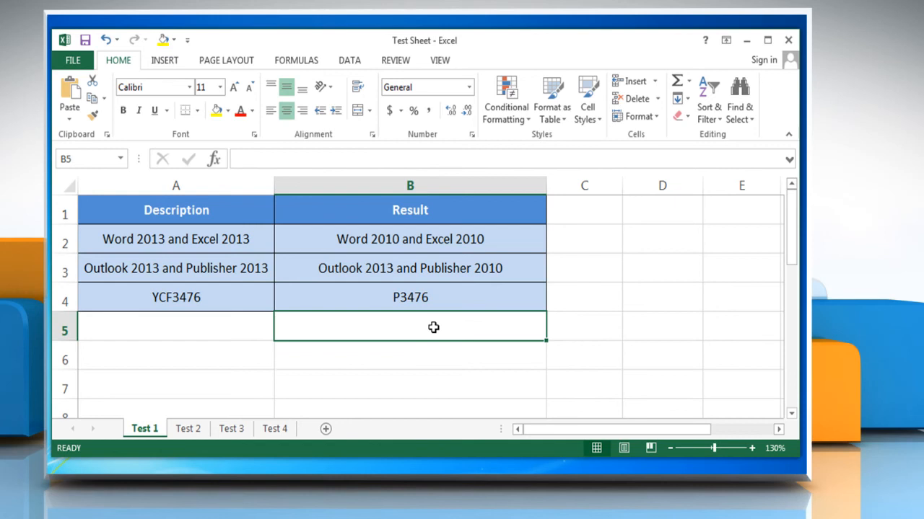